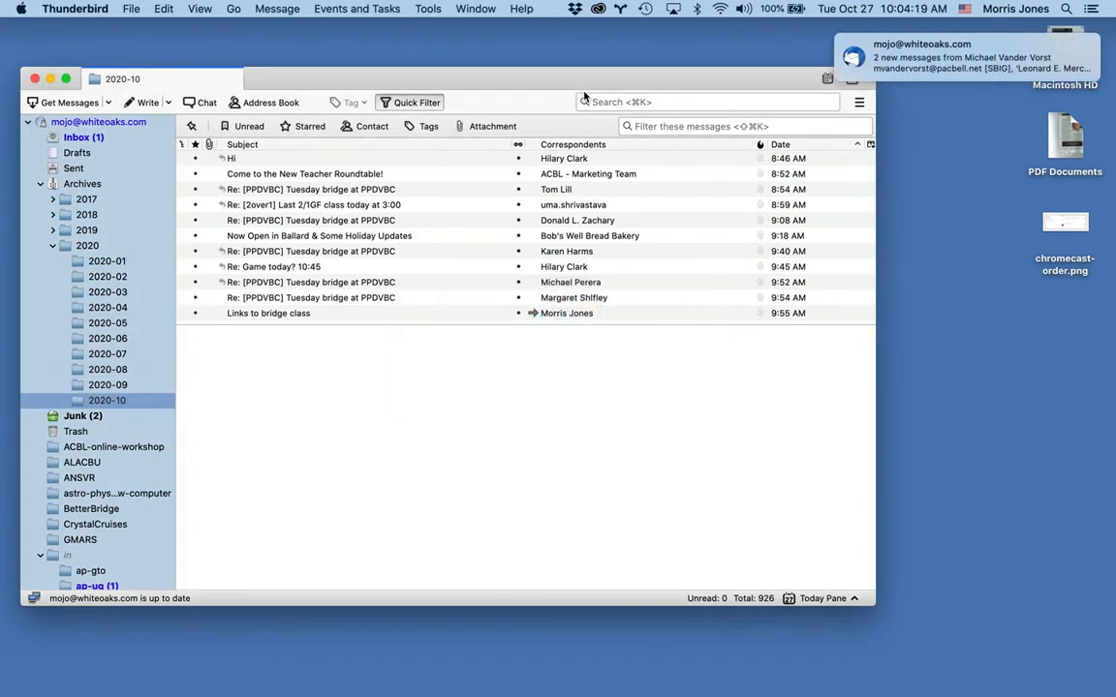
{"action": "mouse_move", "coordinate": [385, 337]}
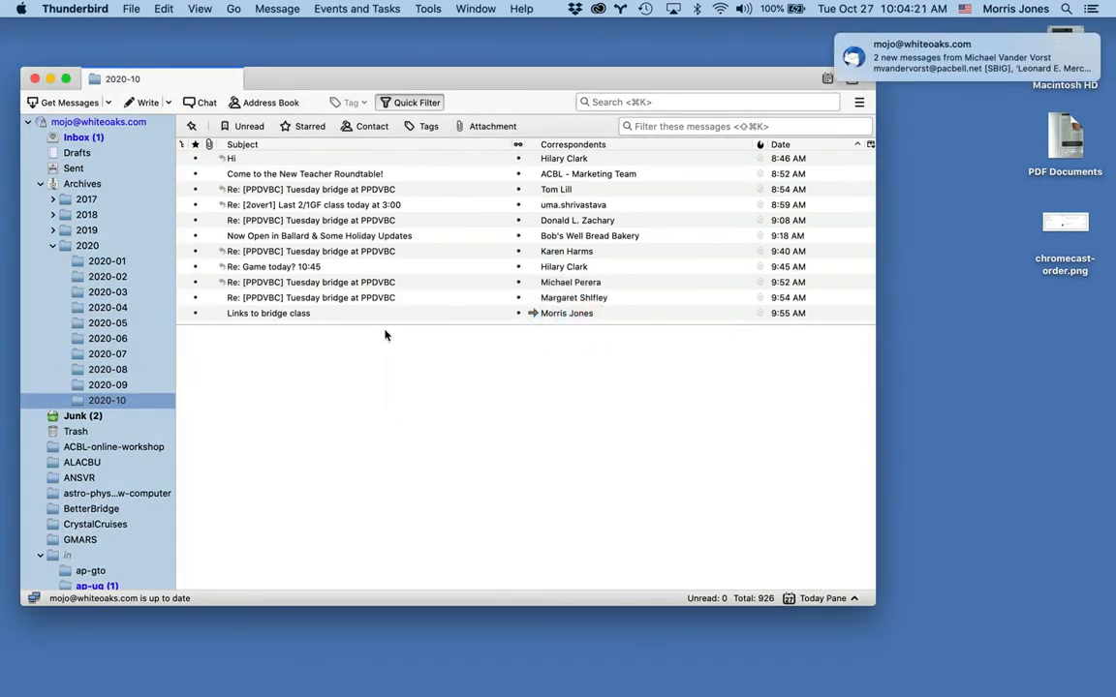
{"action": "mouse_move", "coordinate": [458, 362]}
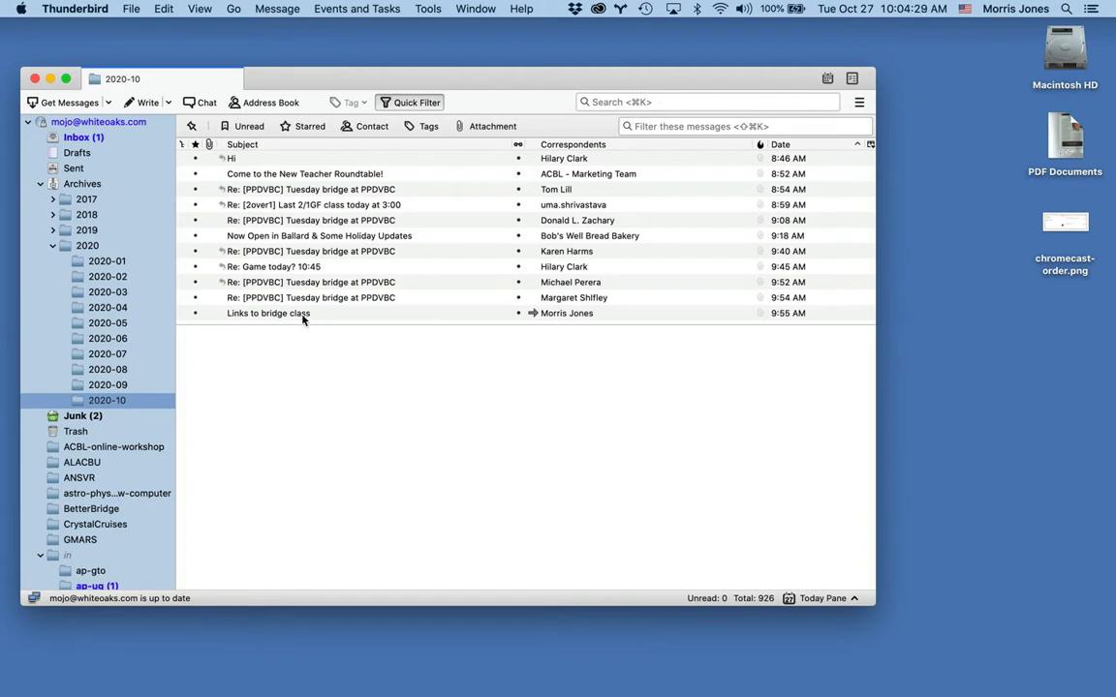
Open the 'Links to bridge class' message in its own Thunderbird tab
{"action": "left_click", "coordinate": [267, 314]}
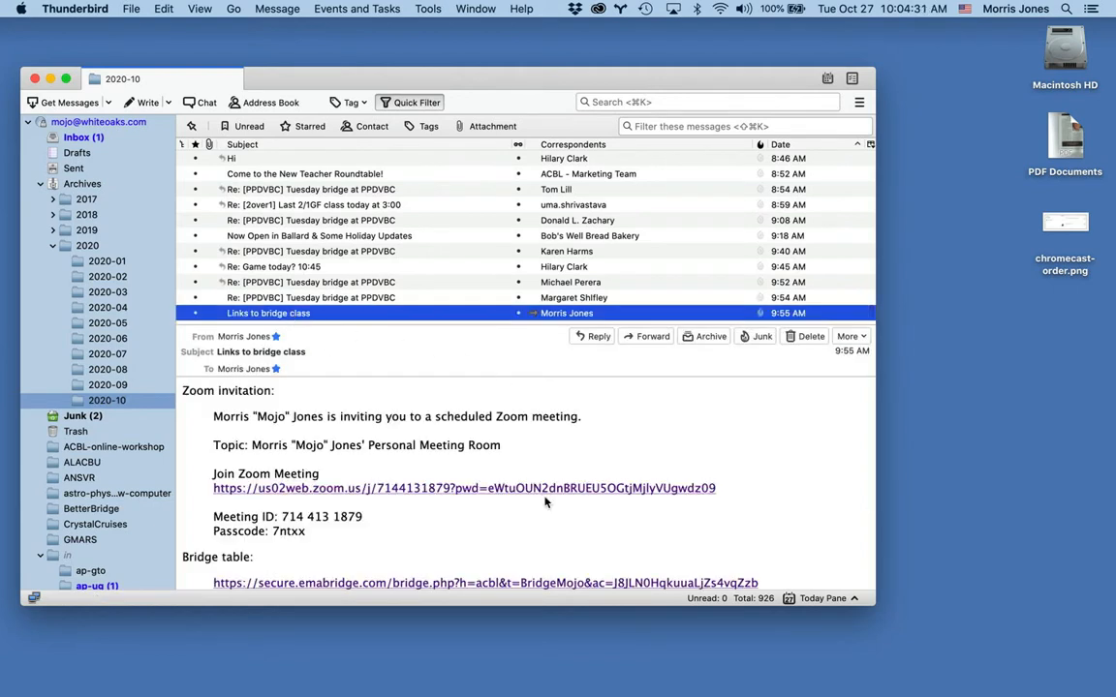
{"action": "double_click", "coordinate": [267, 313]}
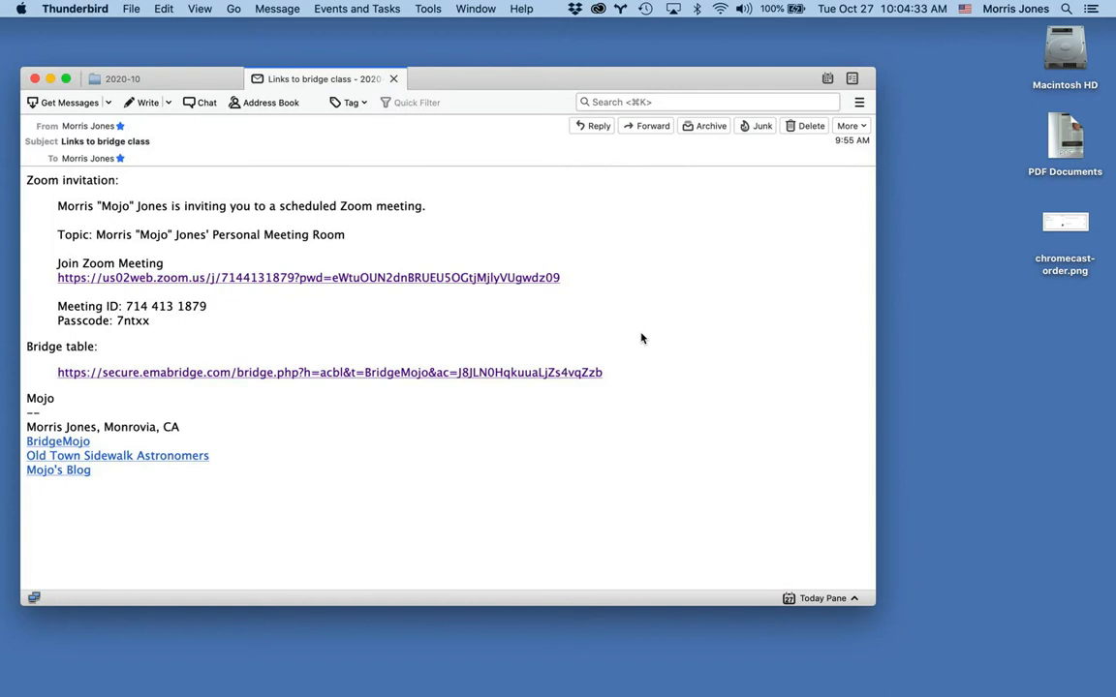
{"action": "mouse_move", "coordinate": [216, 240]}
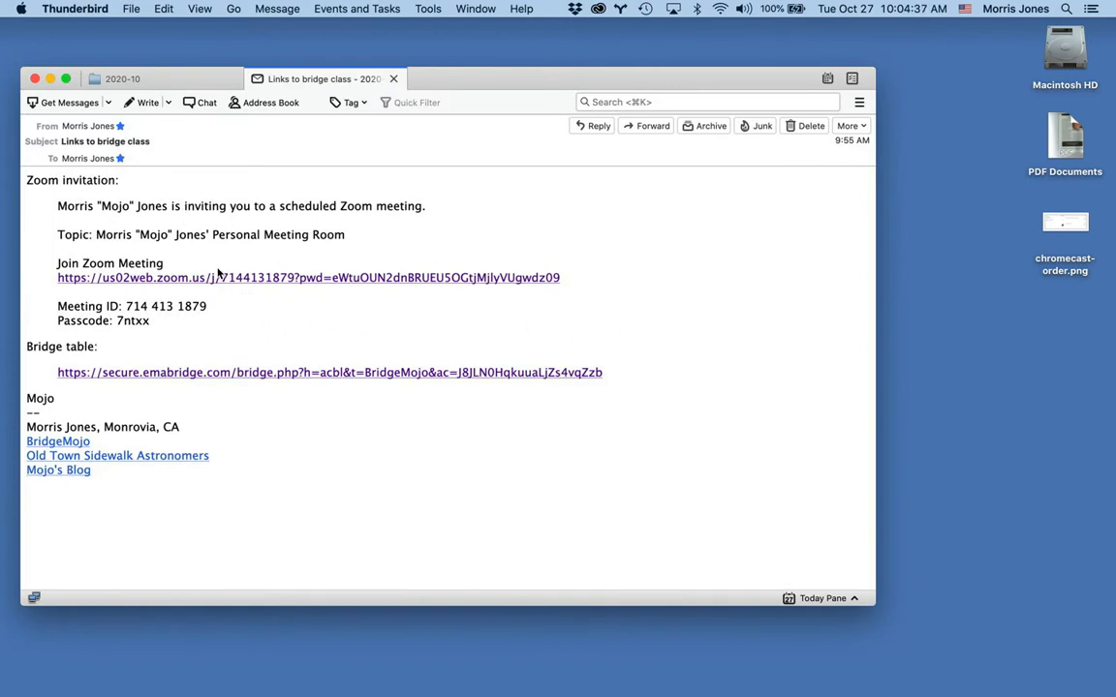
{"action": "mouse_move", "coordinate": [226, 283]}
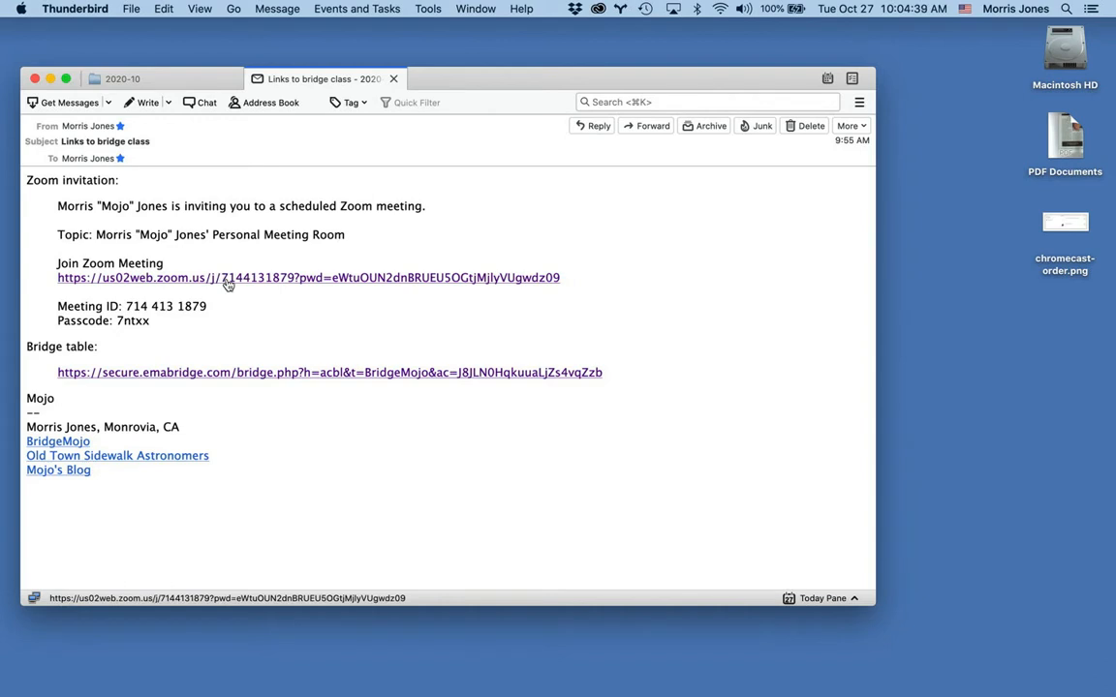
{"action": "mouse_move", "coordinate": [287, 281]}
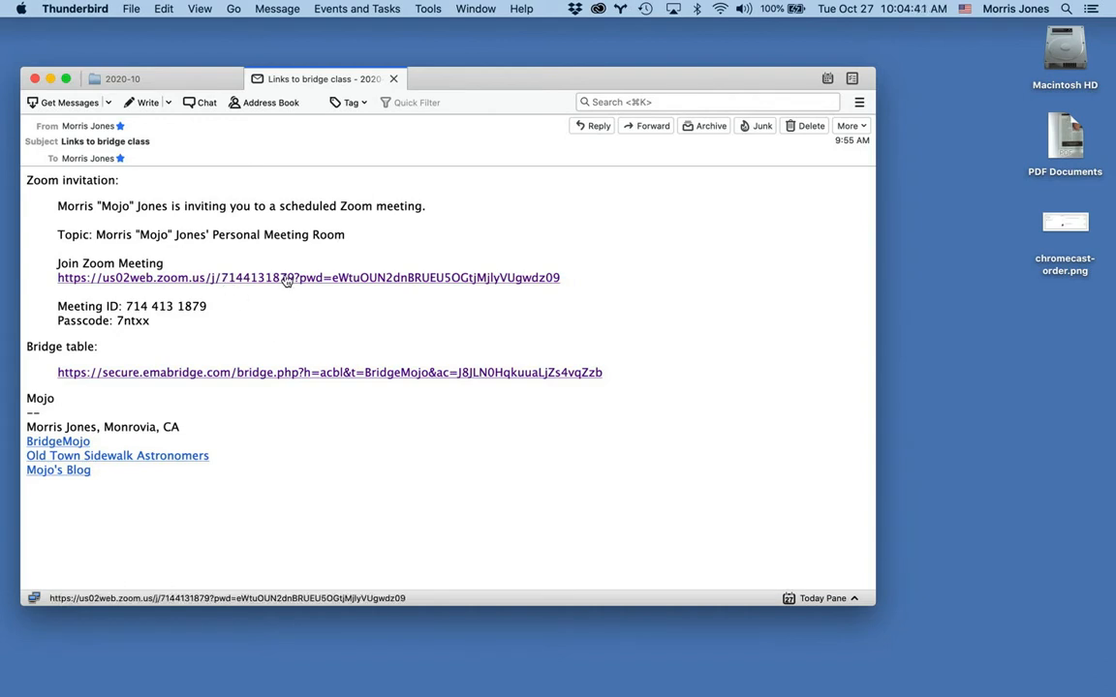
{"action": "mouse_move", "coordinate": [286, 283]}
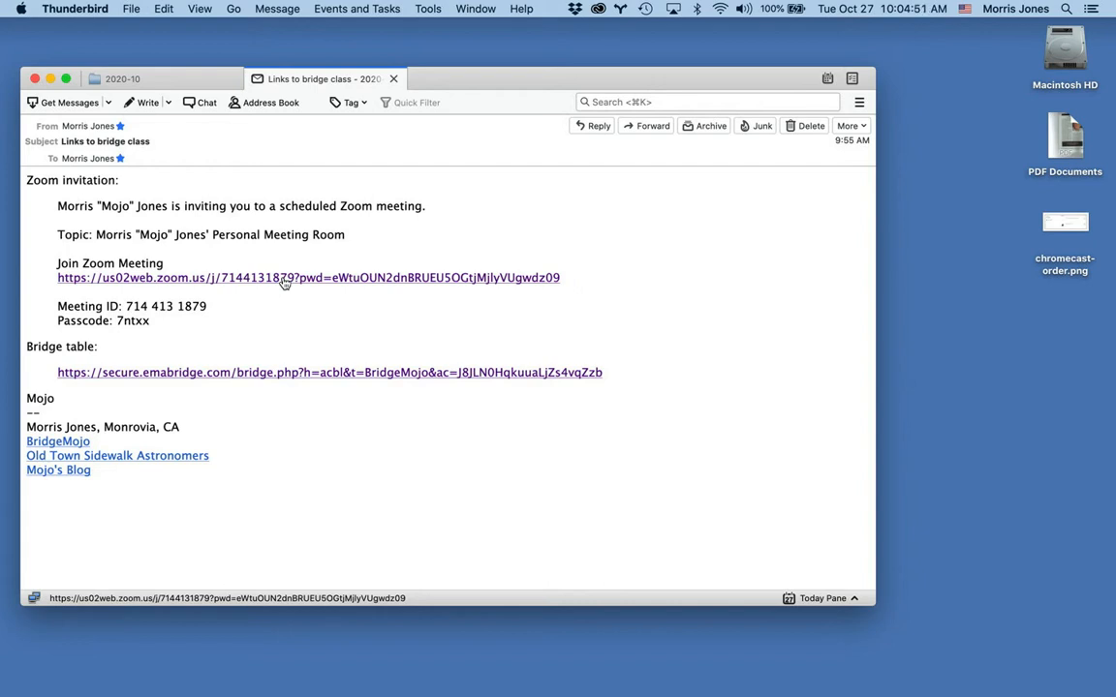
Follow the Zoom invitation link from the email and launch the meeting in Firefox
{"action": "left_click", "coordinate": [308, 279]}
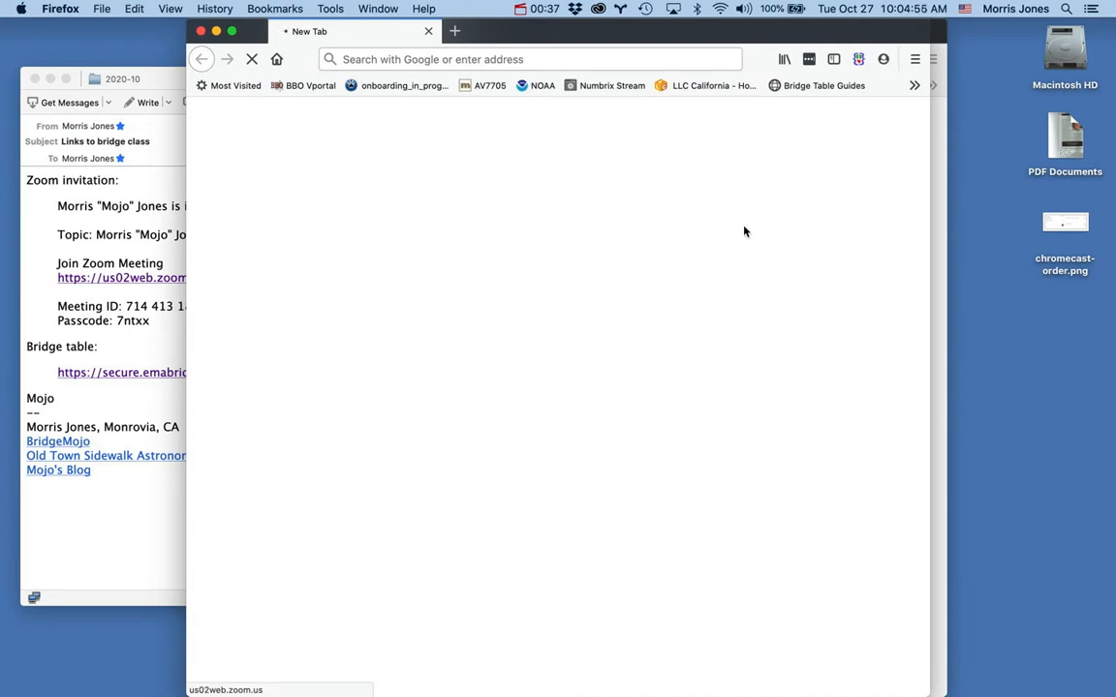
{"action": "left_click", "coordinate": [120, 279]}
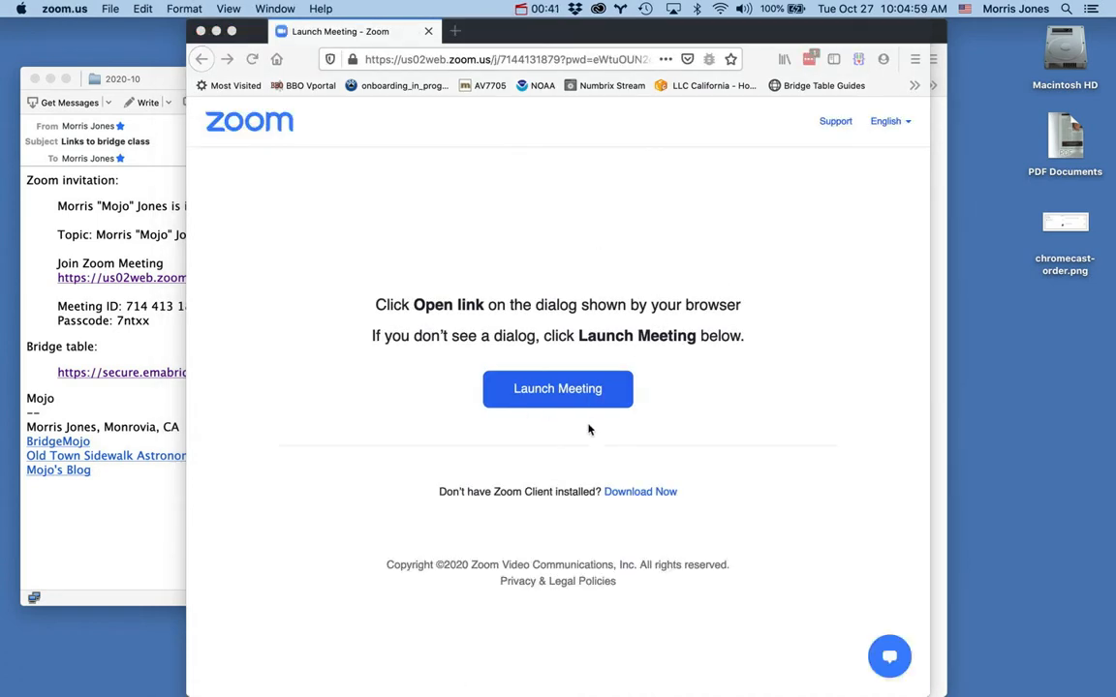
{"action": "left_click", "coordinate": [558, 388]}
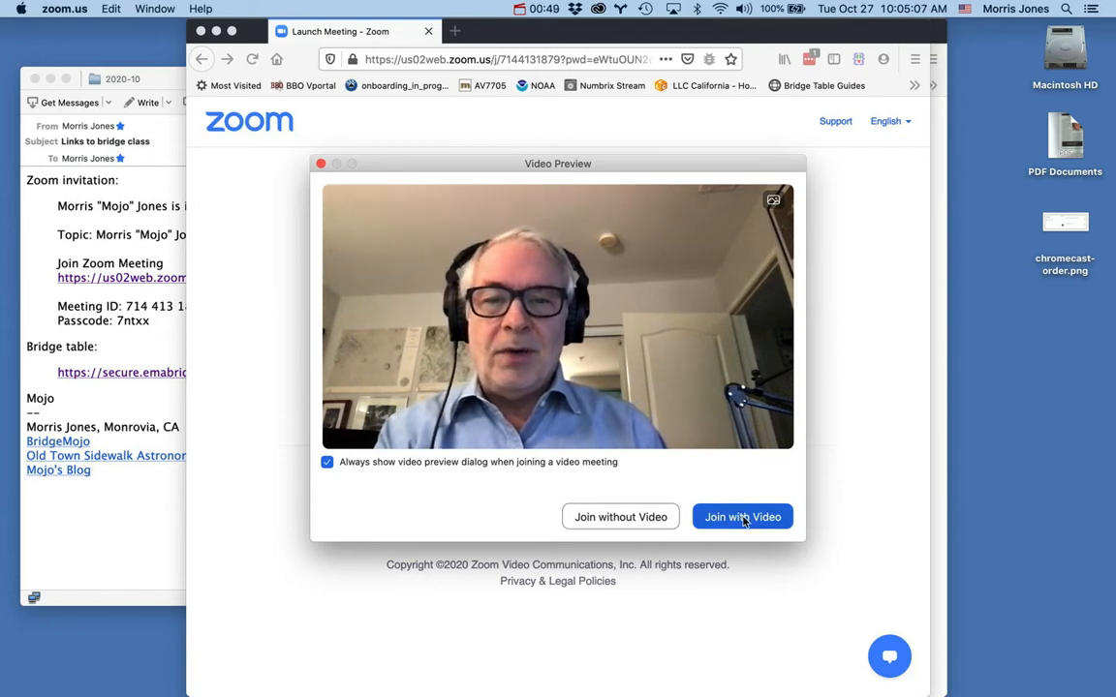
Join the Zoom meeting with video from the Video Preview dialog
{"action": "left_click", "coordinate": [742, 515]}
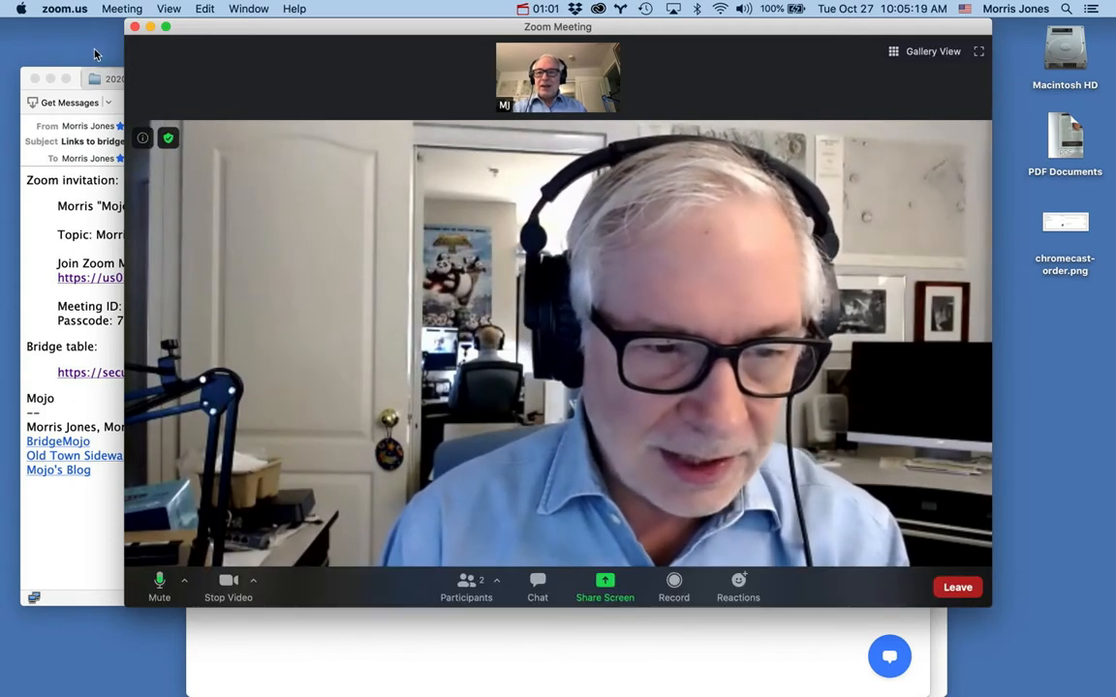
{"action": "mouse_move", "coordinate": [643, 348]}
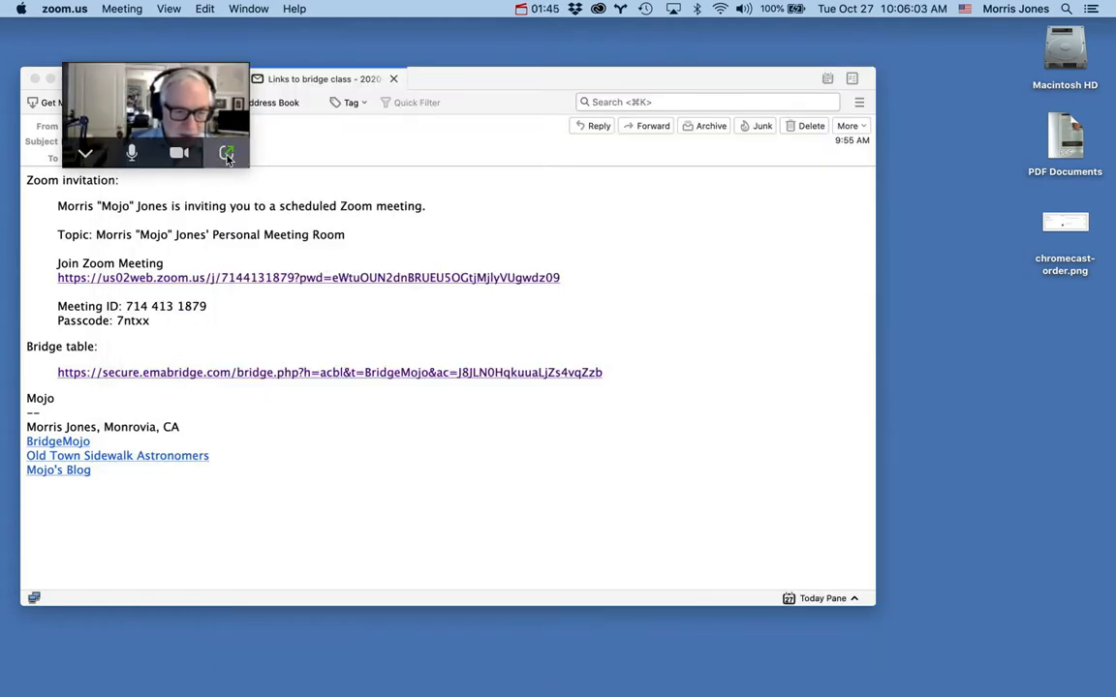
Drag the floating Zoom video thumbnail to the top-left corner over the email
{"action": "left_click_drag", "start_coordinate": [155, 116], "coordinate": [635, 176]}
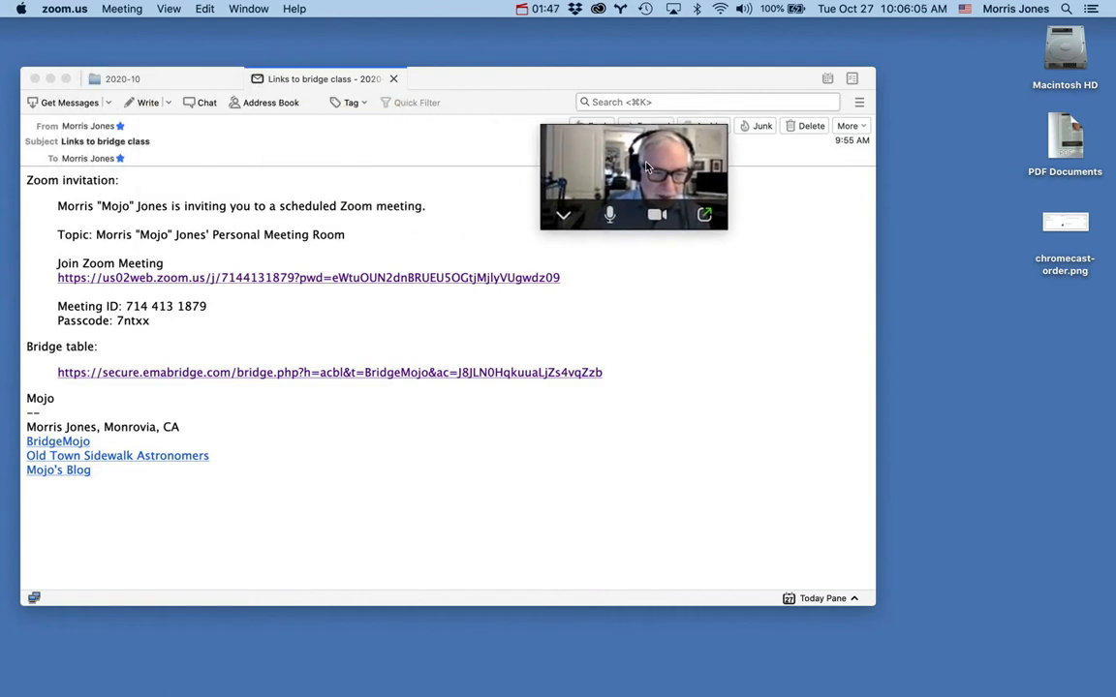
{"action": "left_click_drag", "start_coordinate": [636, 178], "coordinate": [411, 182]}
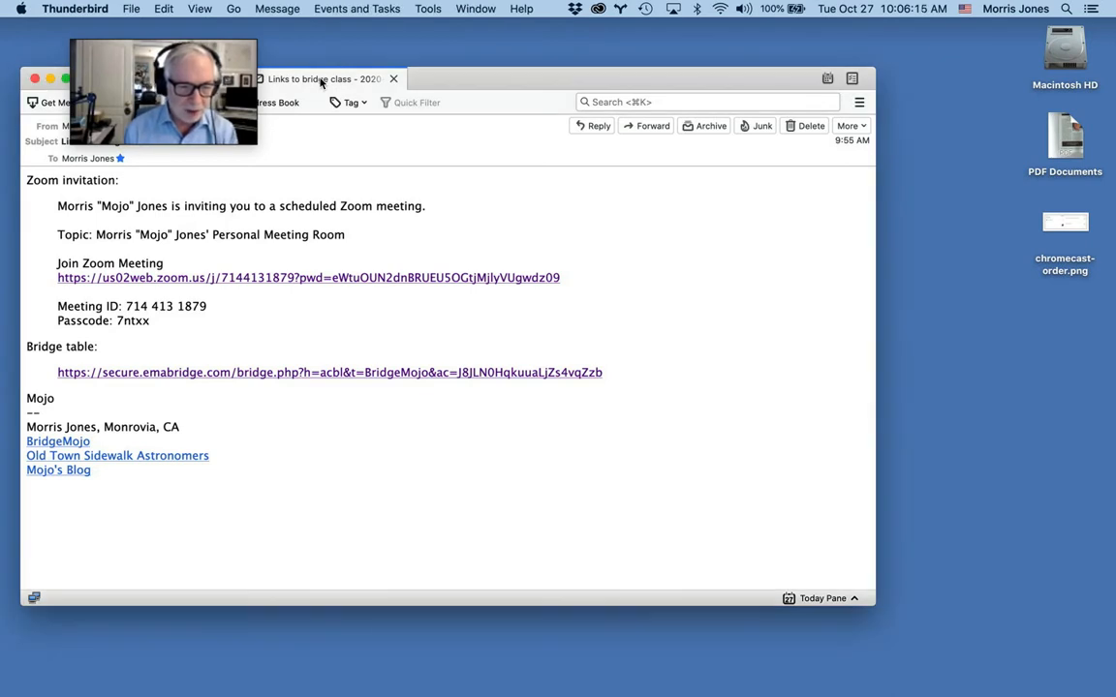
{"action": "mouse_move", "coordinate": [343, 325]}
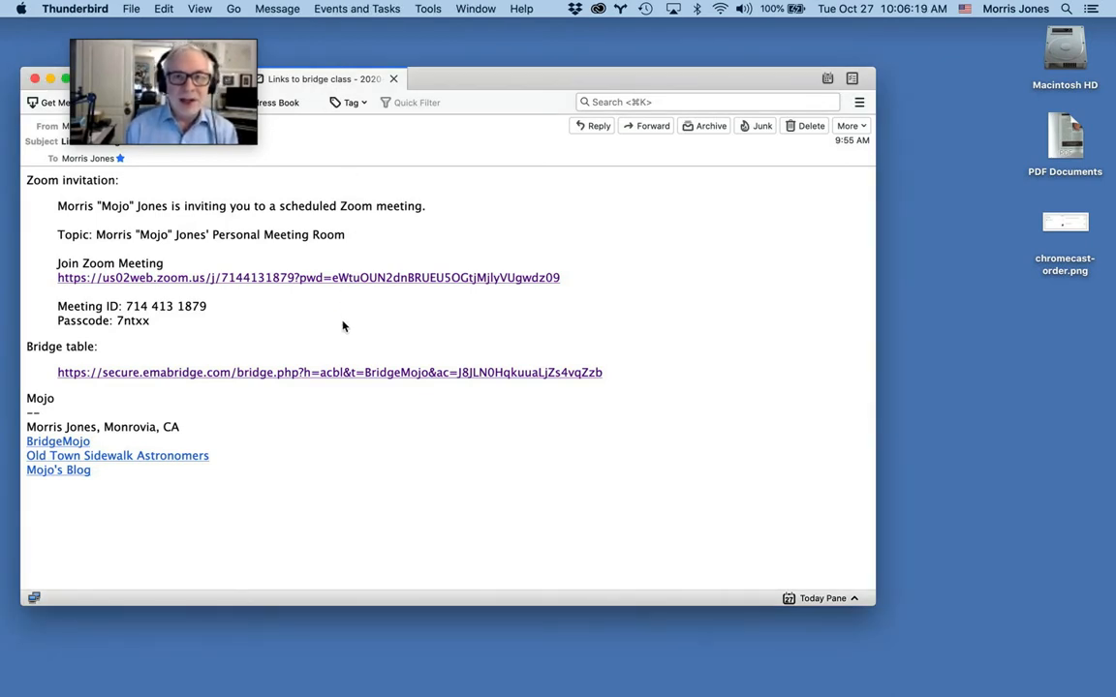
{"action": "mouse_move", "coordinate": [289, 376]}
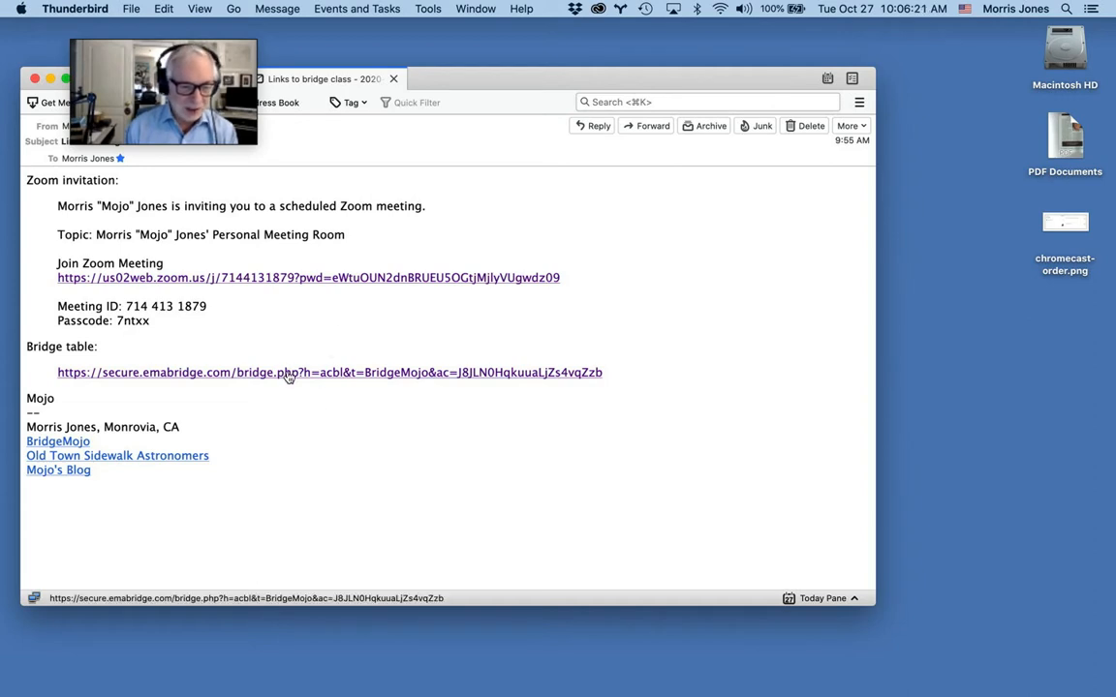
Open the bridge table link and log into the BridgeMojo classroom as 'Mojo'
{"action": "left_click", "coordinate": [330, 372]}
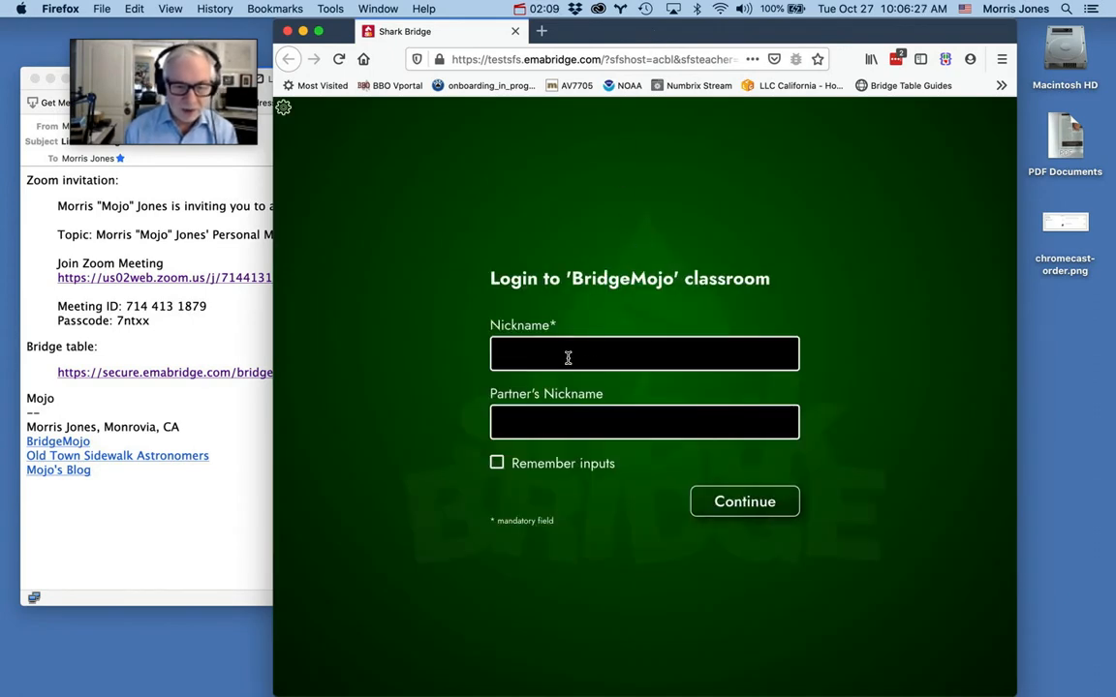
{"action": "left_click", "coordinate": [643, 353]}
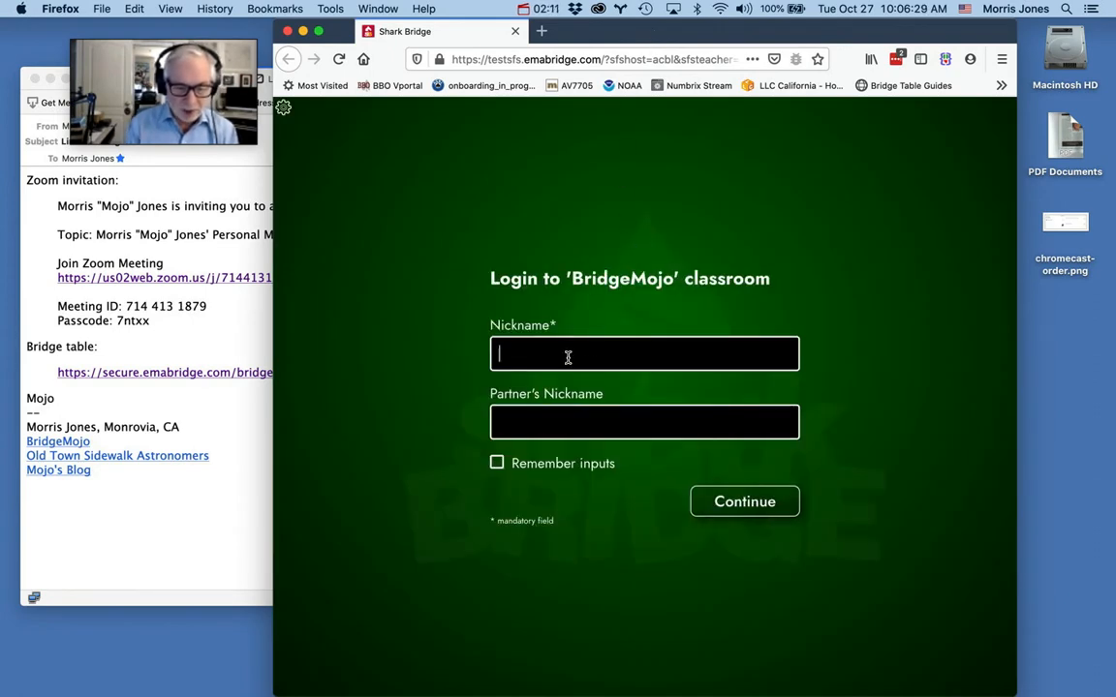
{"action": "type", "text": "Mojo"}
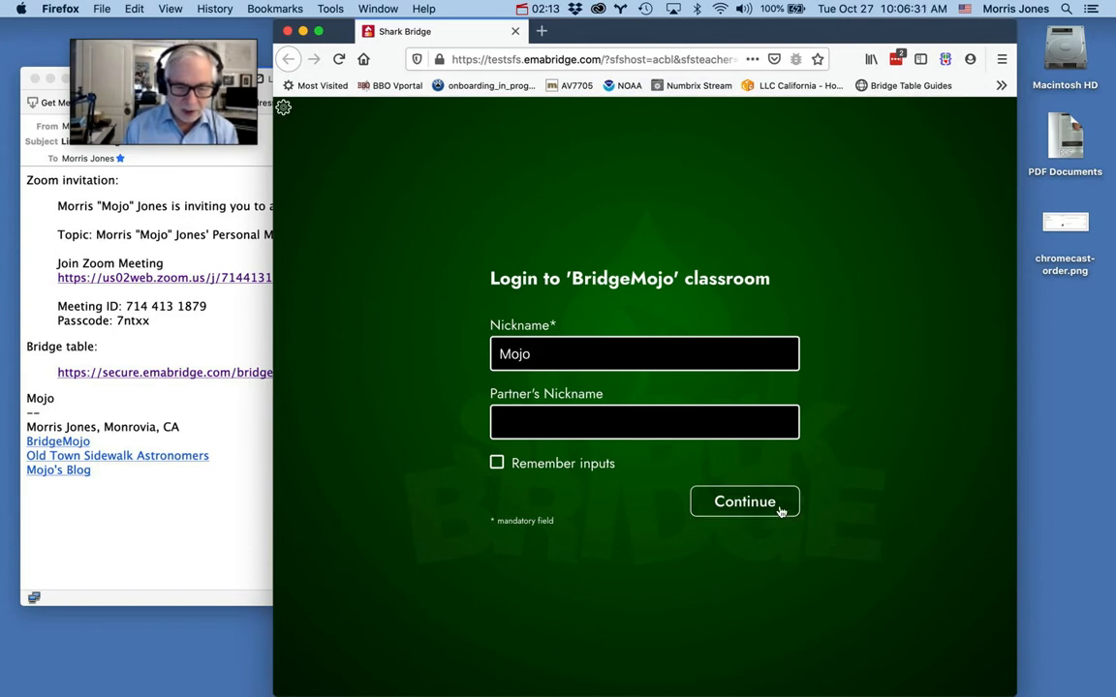
{"action": "left_click", "coordinate": [744, 500]}
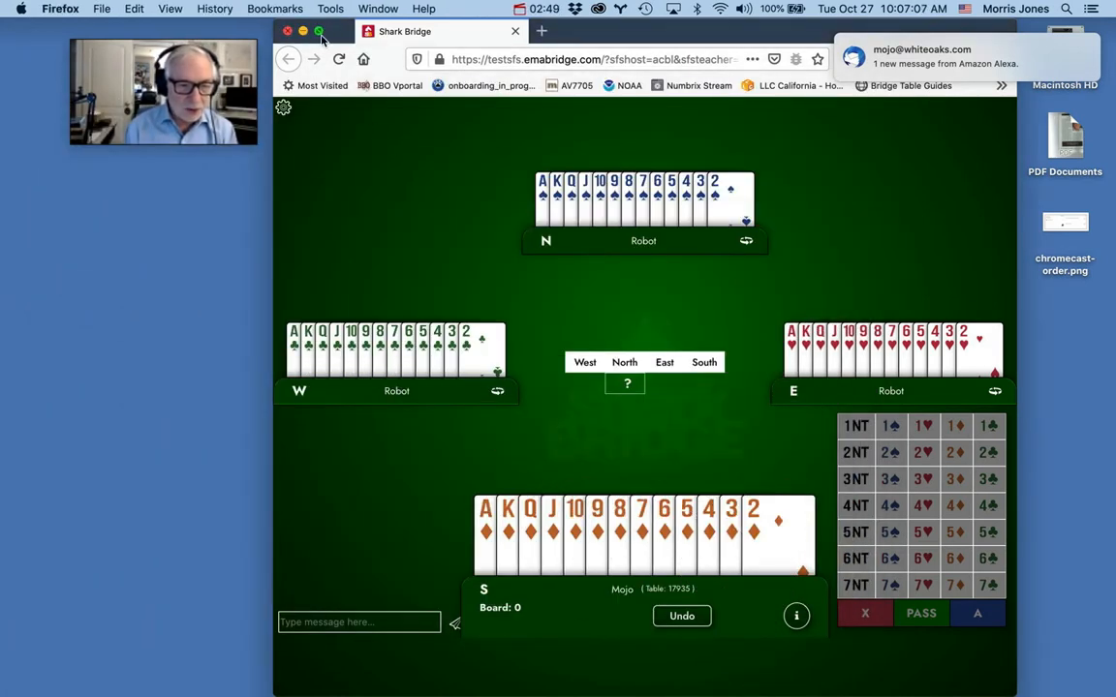
Bring up the window full-screen and tiling options for the Shark Bridge table
{"action": "left_click", "coordinate": [318, 31]}
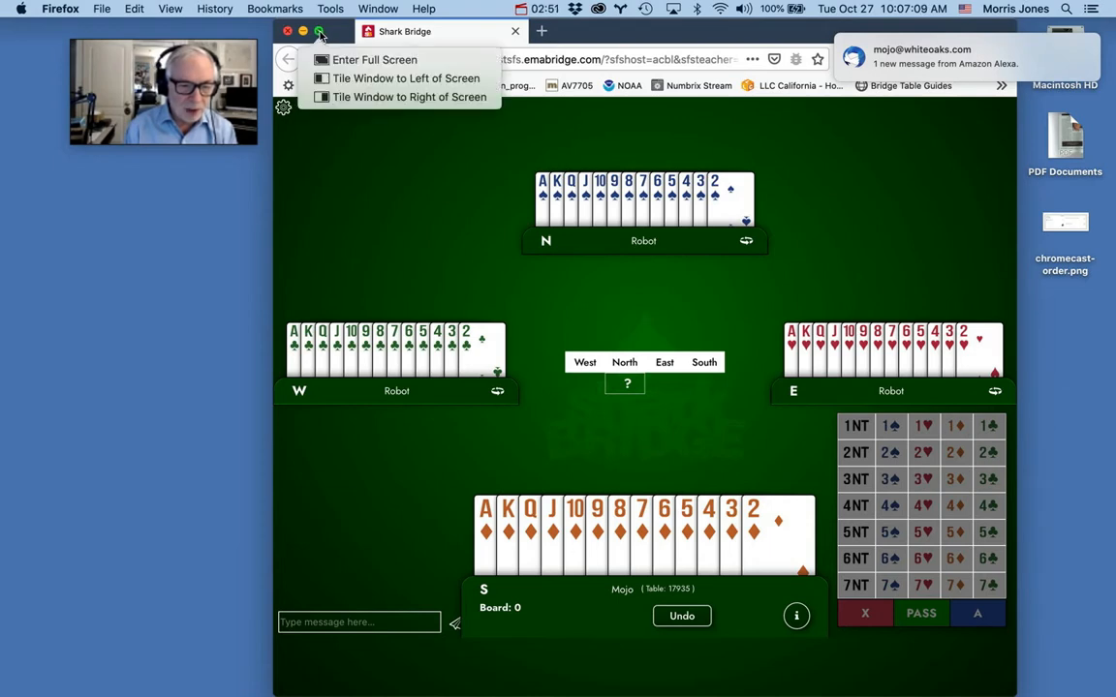
{"action": "mouse_move", "coordinate": [374, 58]}
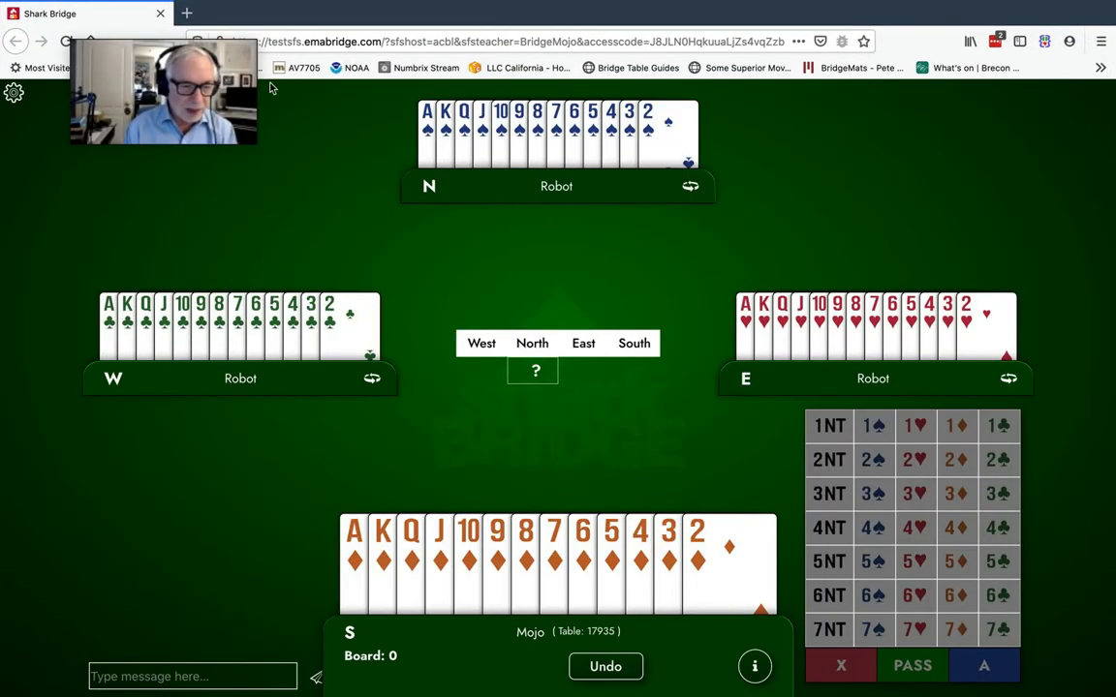
{"action": "mouse_move", "coordinate": [126, 182]}
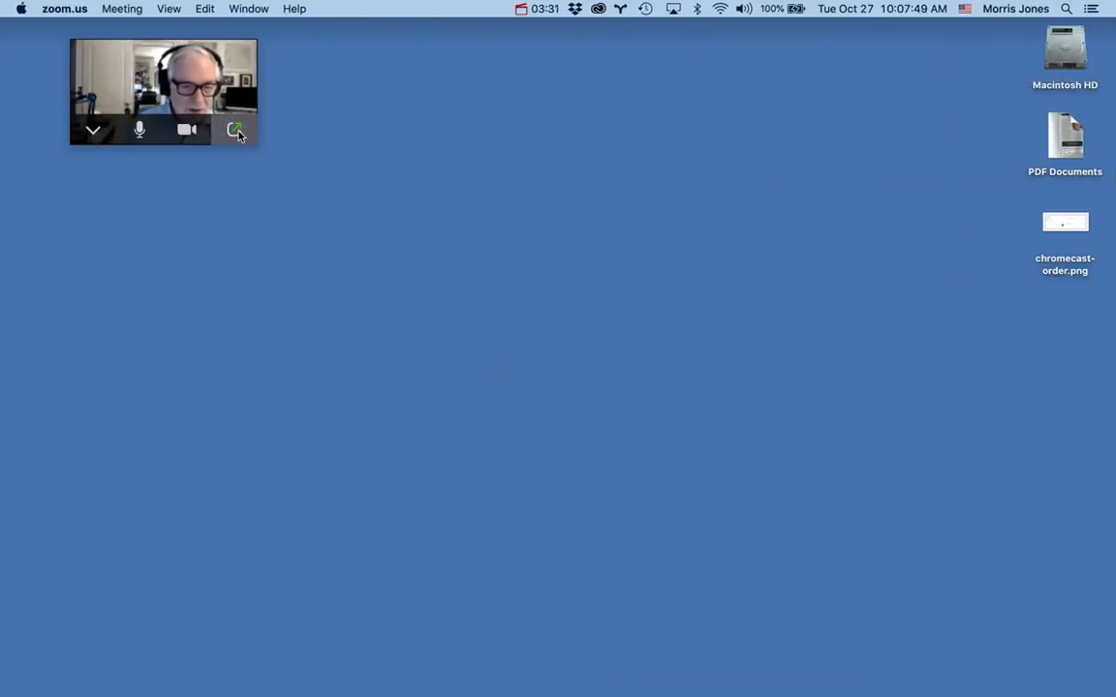
Expand the Zoom meeting window and bring Firefox back beside it
{"action": "left_click", "coordinate": [236, 128]}
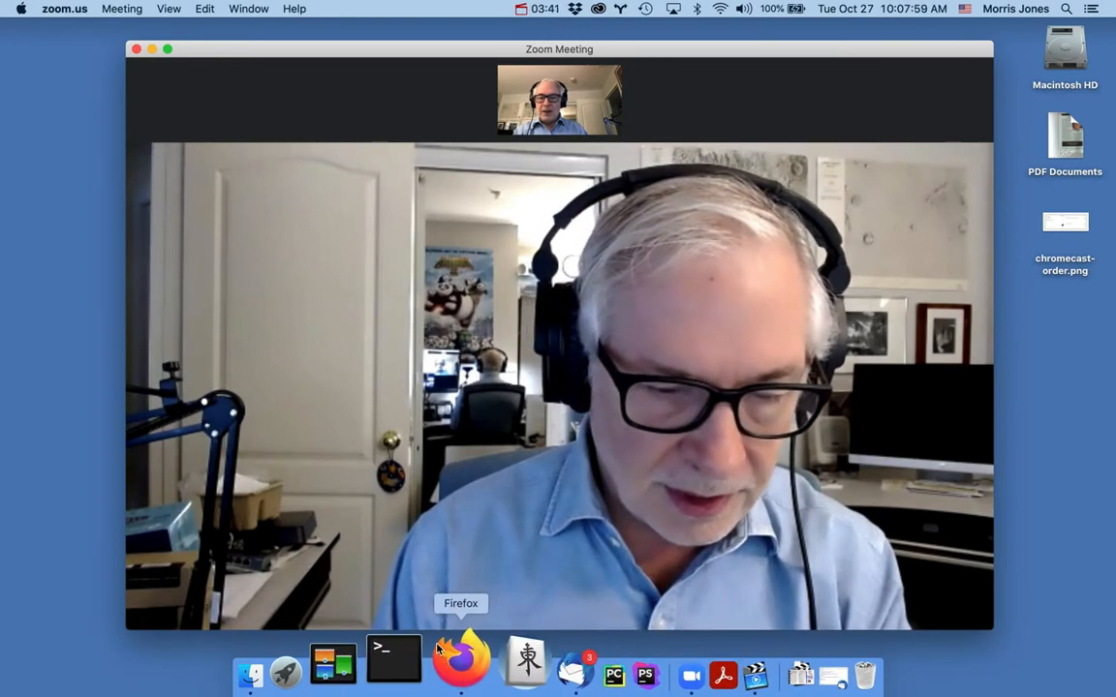
{"action": "left_click", "coordinate": [461, 663]}
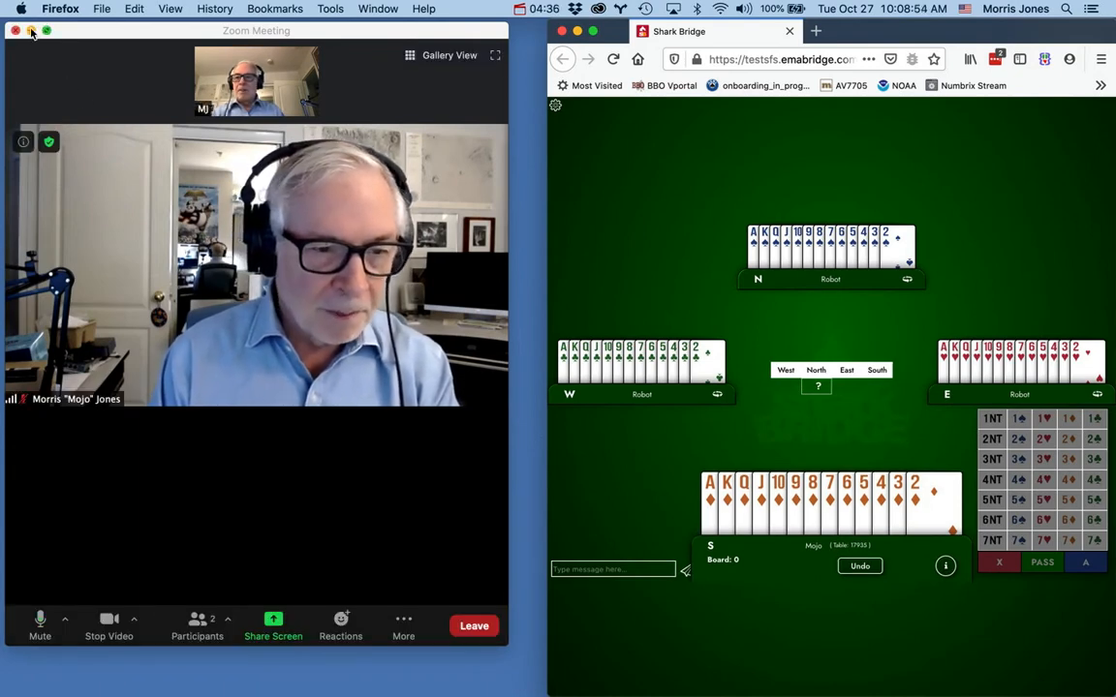
Maximize the Firefox Shark Bridge window so the table fills the screen
{"action": "left_click", "coordinate": [44, 31]}
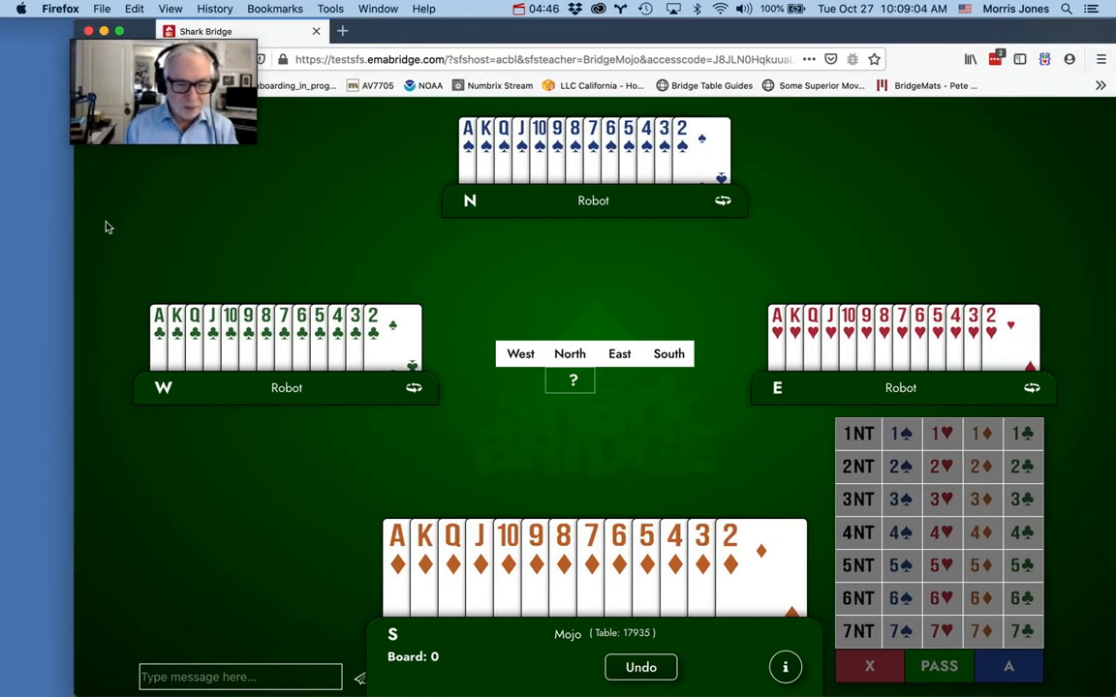
{"action": "mouse_move", "coordinate": [217, 209]}
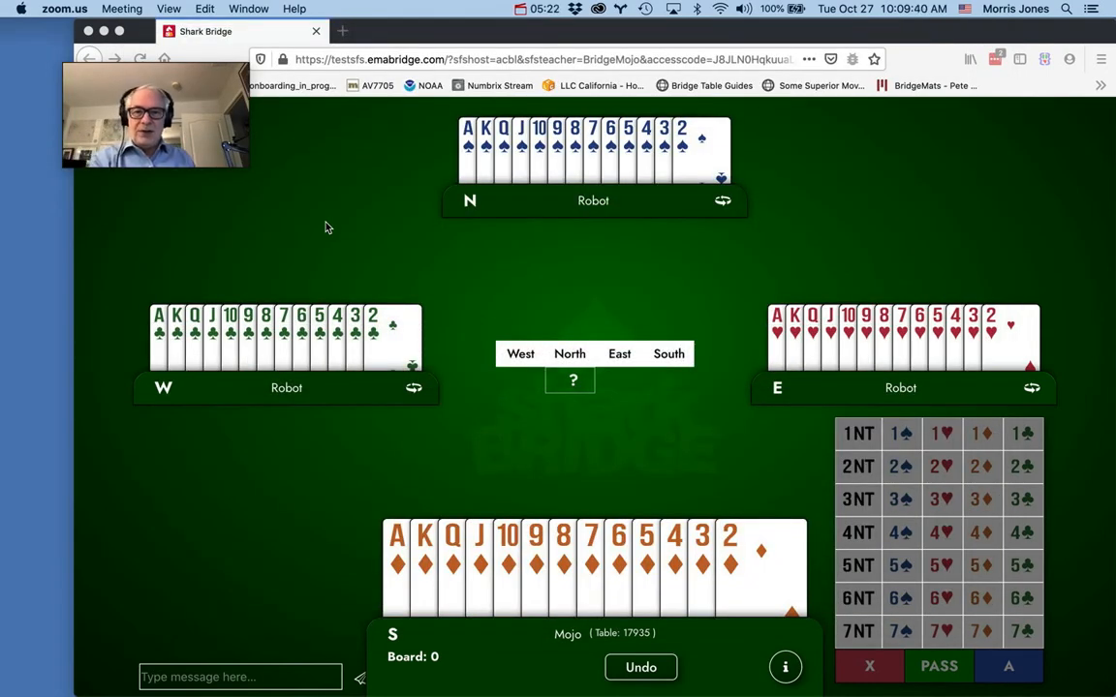
{"action": "mouse_move", "coordinate": [385, 220]}
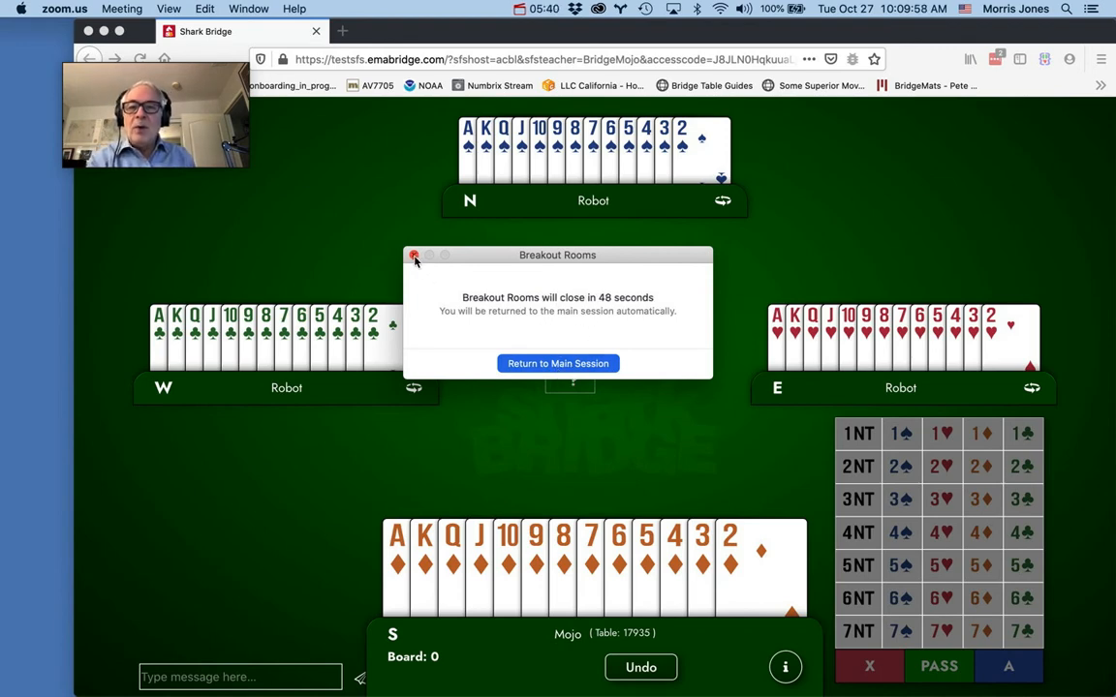
Dismiss the breakout notice and leave the breakout room for the main Zoom session
{"action": "left_click", "coordinate": [415, 256]}
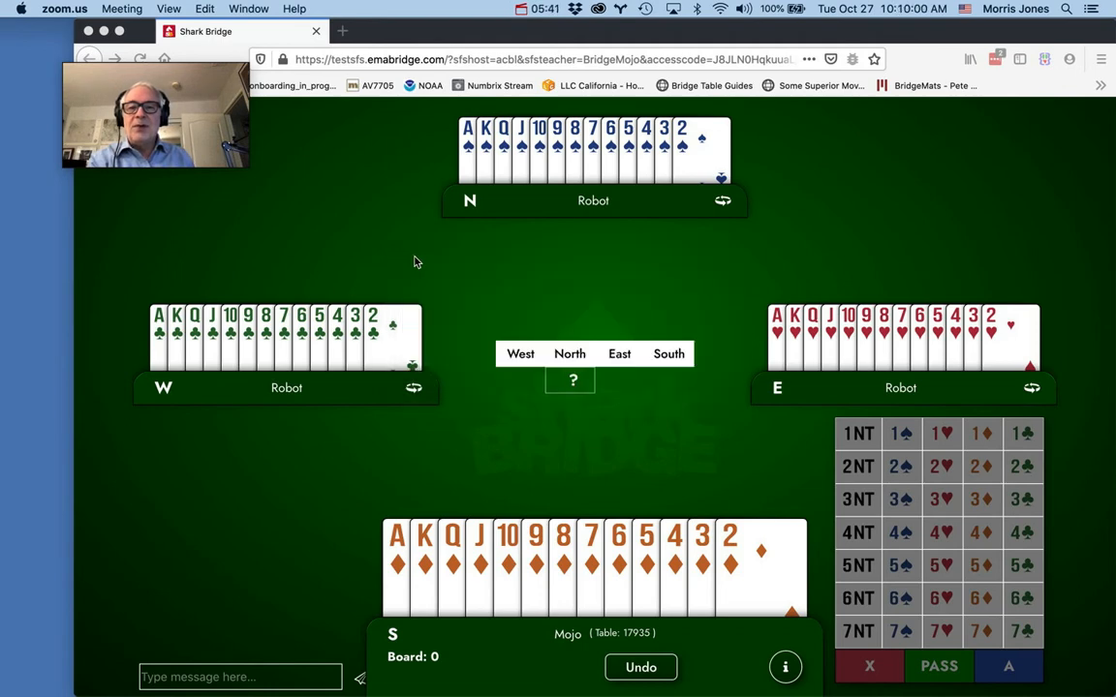
{"action": "mouse_move", "coordinate": [271, 195]}
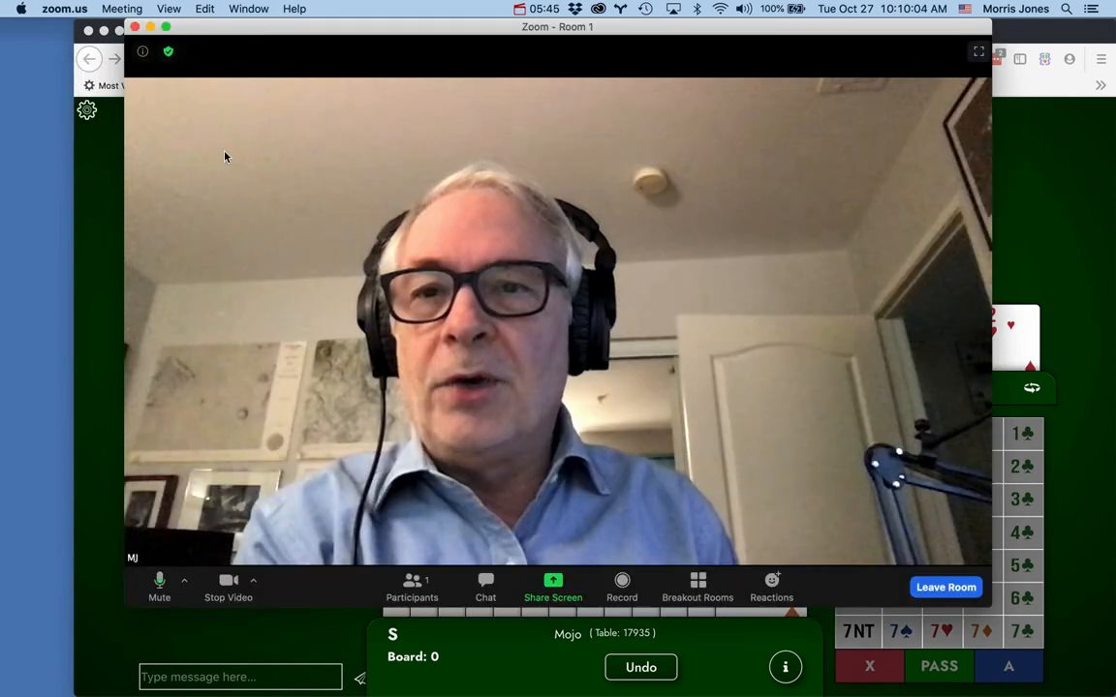
{"action": "mouse_move", "coordinate": [945, 587]}
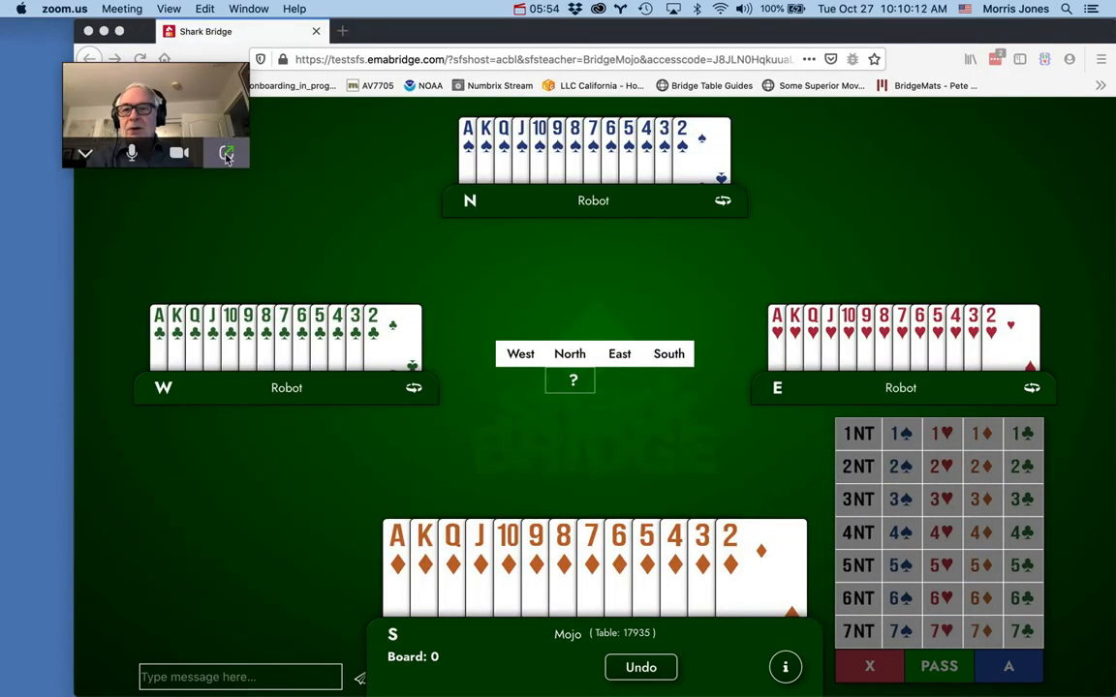
{"action": "left_click", "coordinate": [225, 153]}
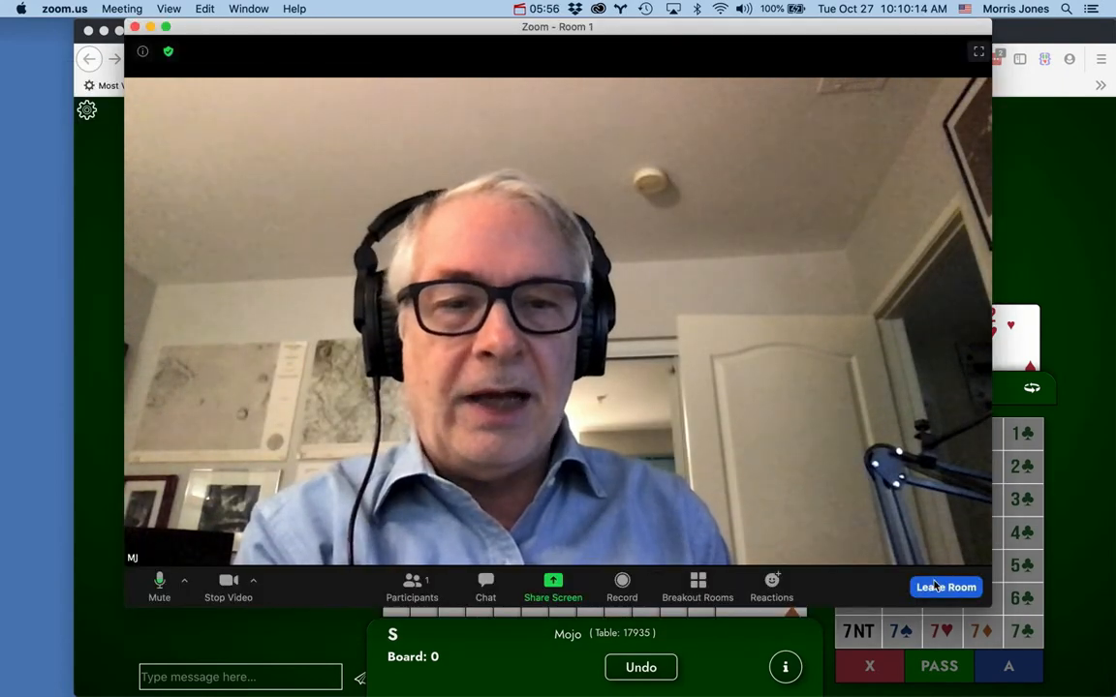
{"action": "left_click", "coordinate": [946, 587]}
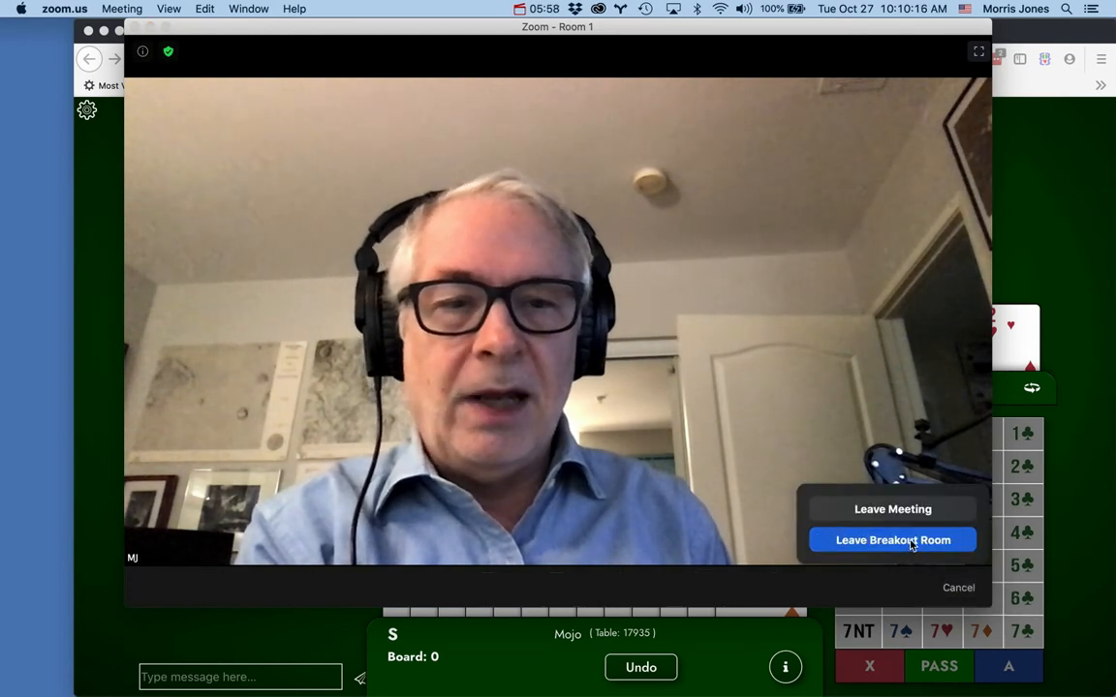
{"action": "left_click", "coordinate": [891, 541]}
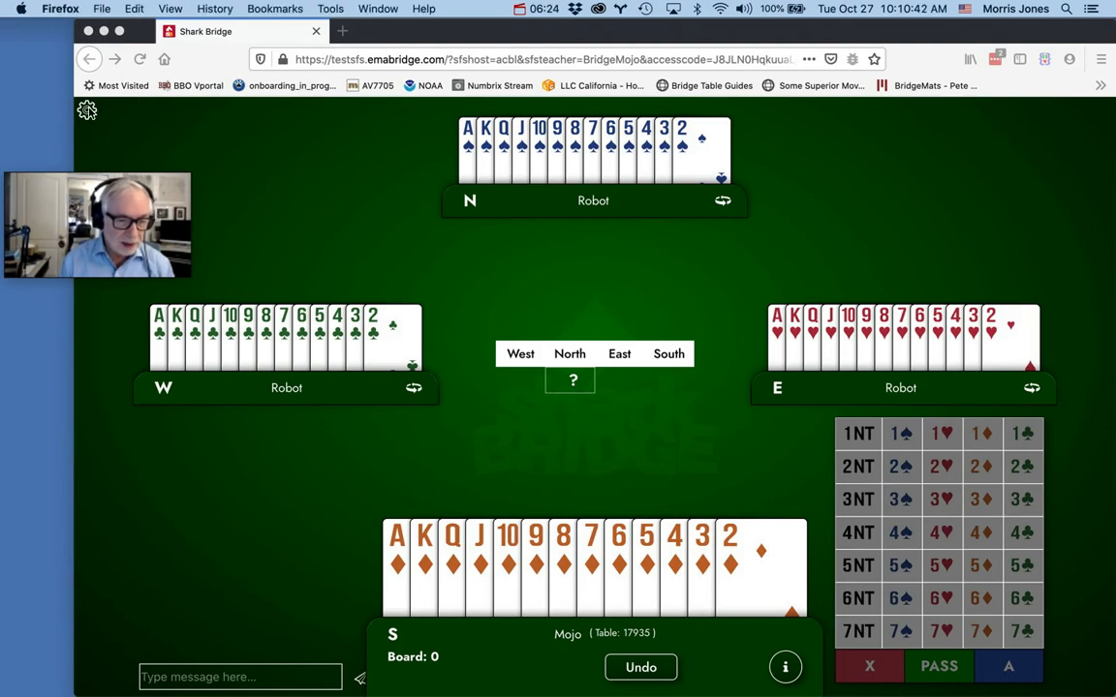
In table settings, choose red/black suit colors and Large scale table layout
{"action": "left_click", "coordinate": [88, 109]}
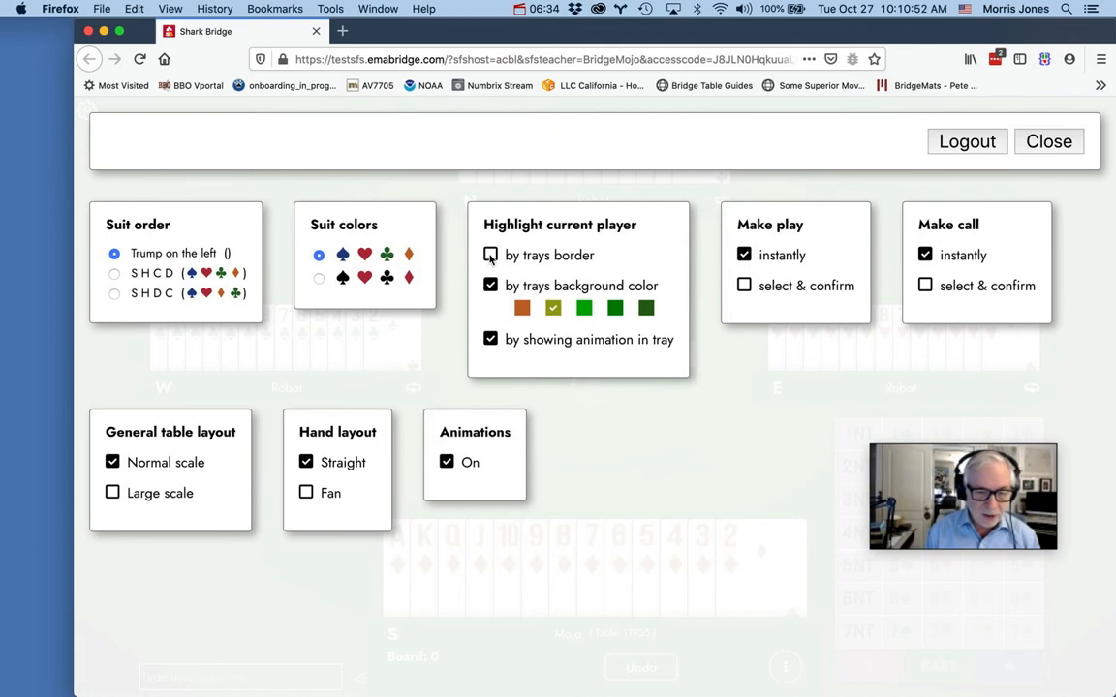
{"action": "left_click", "coordinate": [490, 256]}
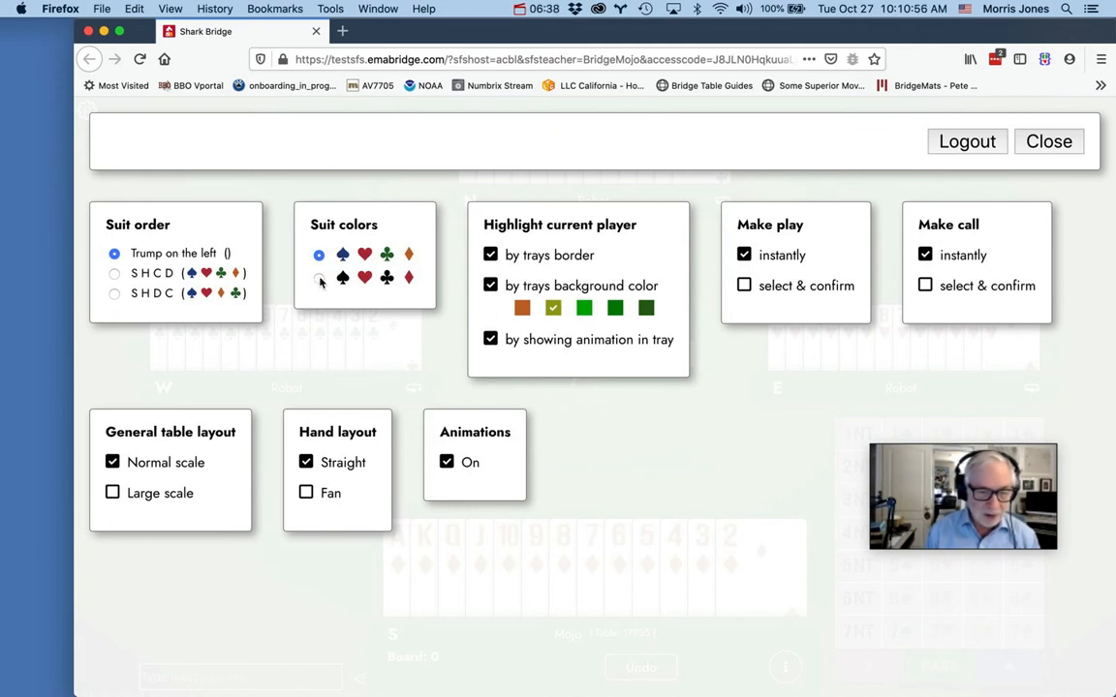
{"action": "left_click", "coordinate": [317, 279]}
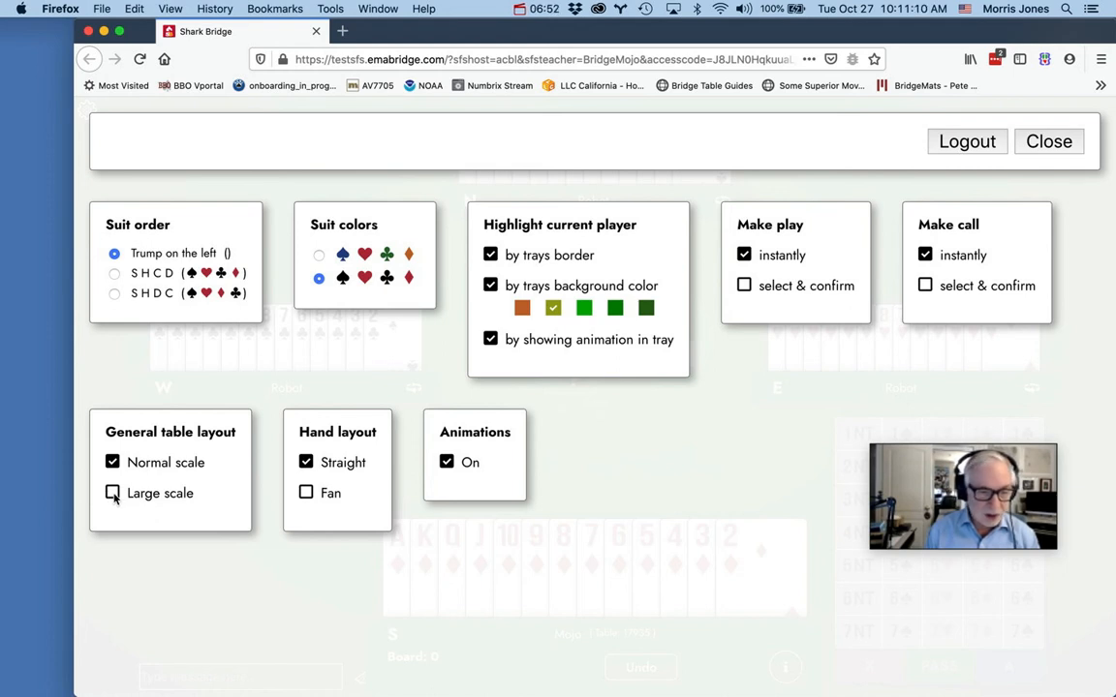
{"action": "left_click", "coordinate": [112, 494]}
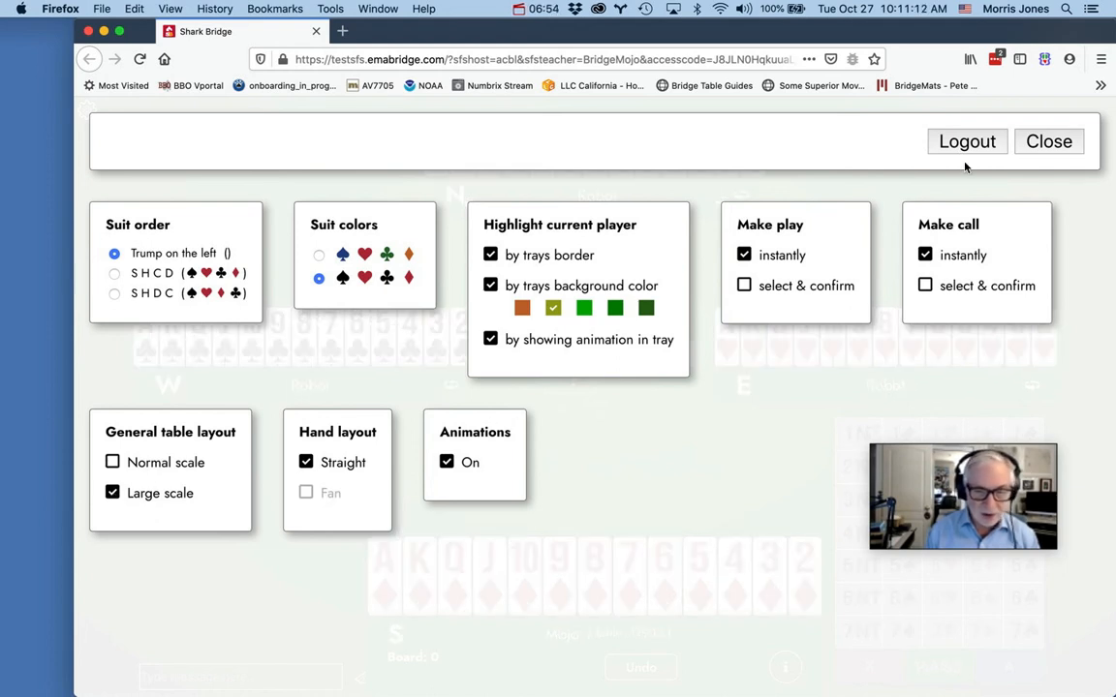
{"action": "mouse_move", "coordinate": [50, 523]}
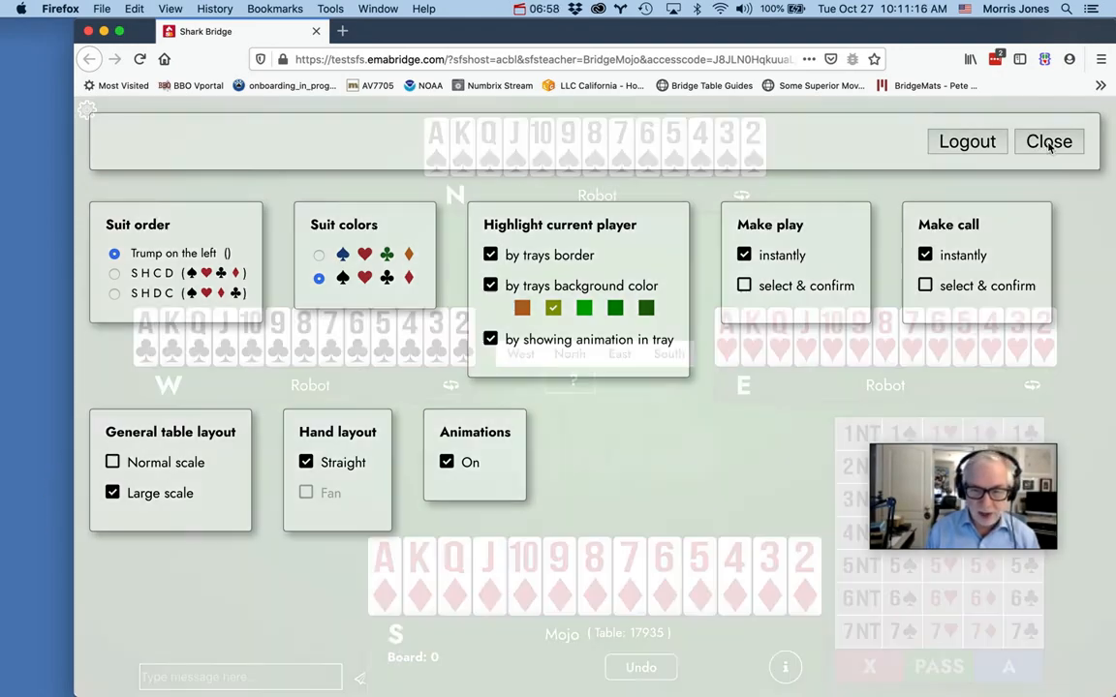
Leave settings and log out of the table, confirming Yes to return to the BridgeMojo login screen
{"action": "left_click", "coordinate": [1050, 141]}
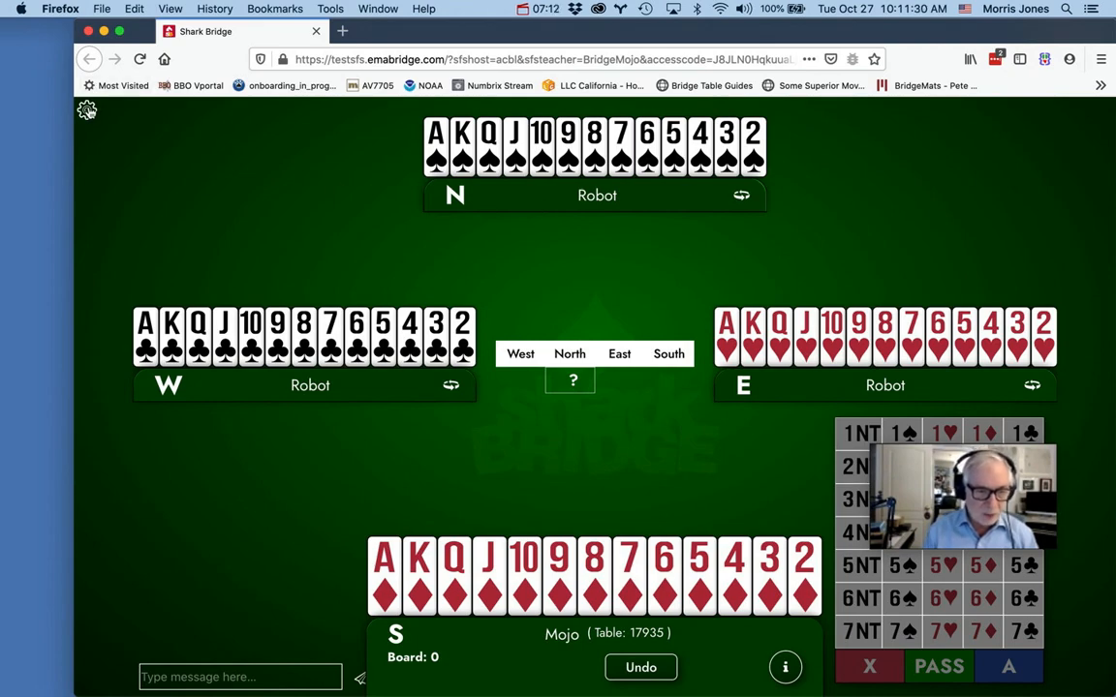
{"action": "left_click", "coordinate": [964, 141]}
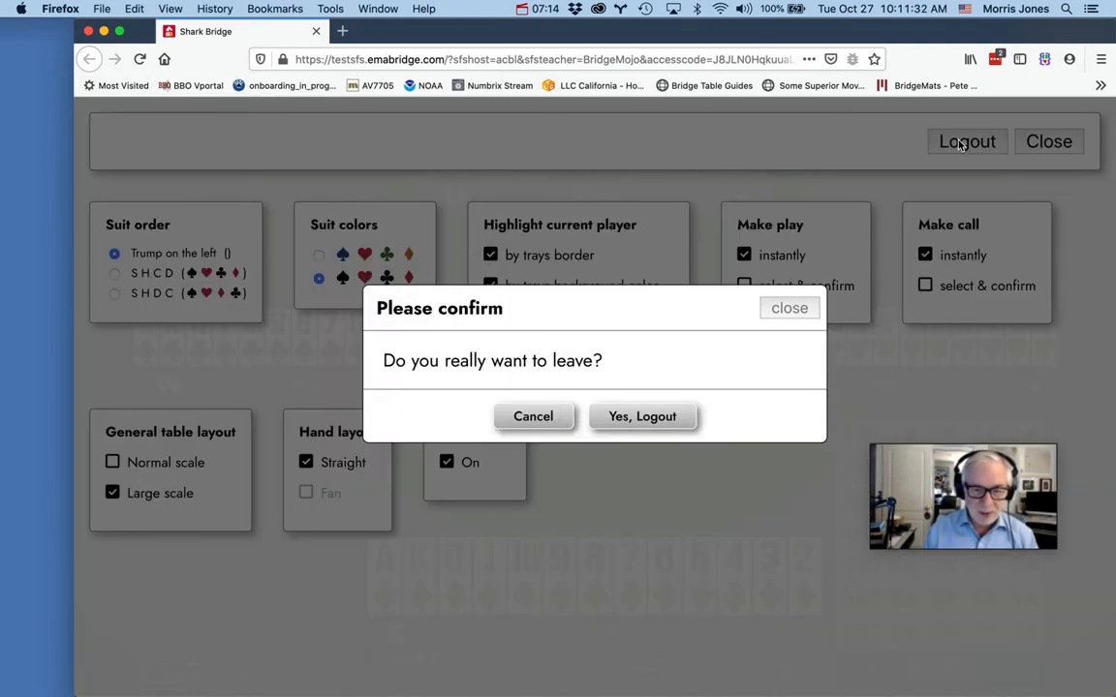
{"action": "left_click", "coordinate": [642, 415]}
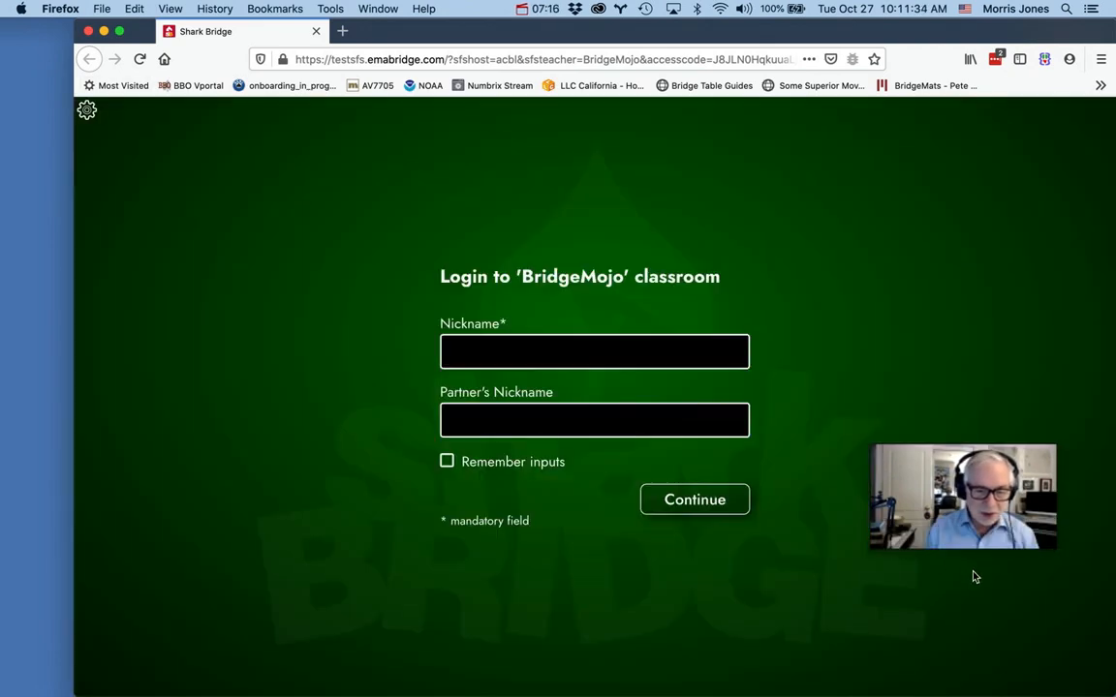